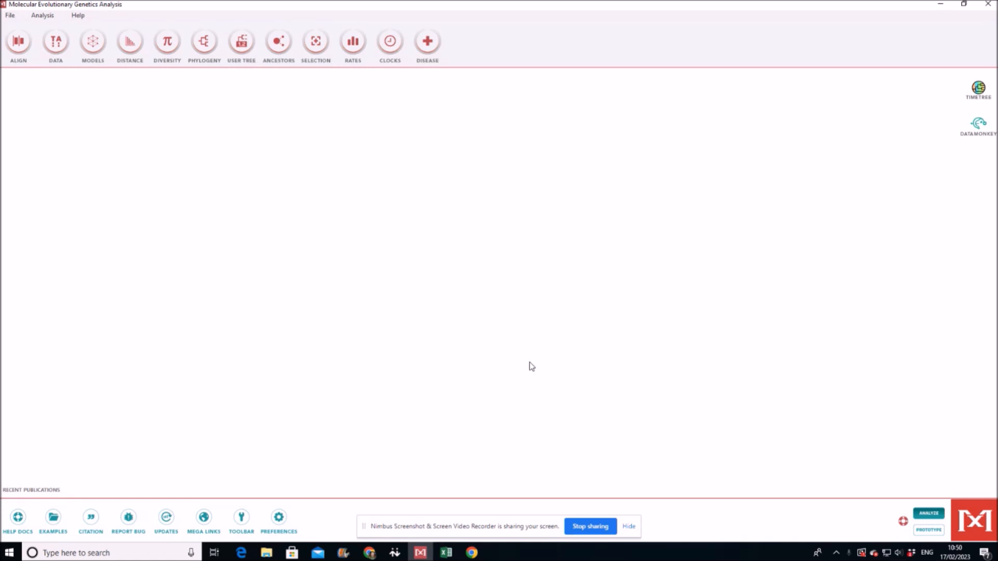
pyautogui.moveTo(482, 394)
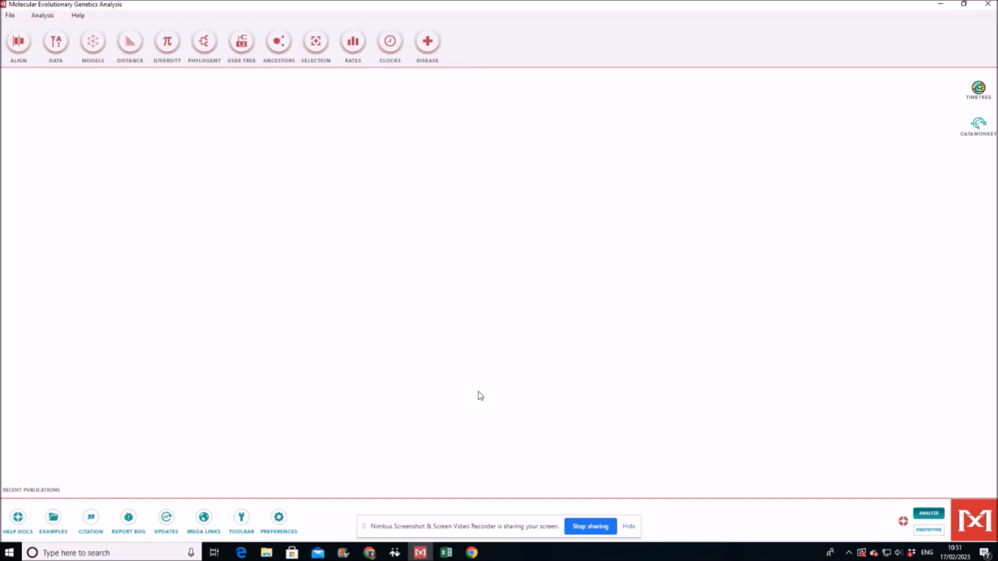
pyautogui.moveTo(343, 101)
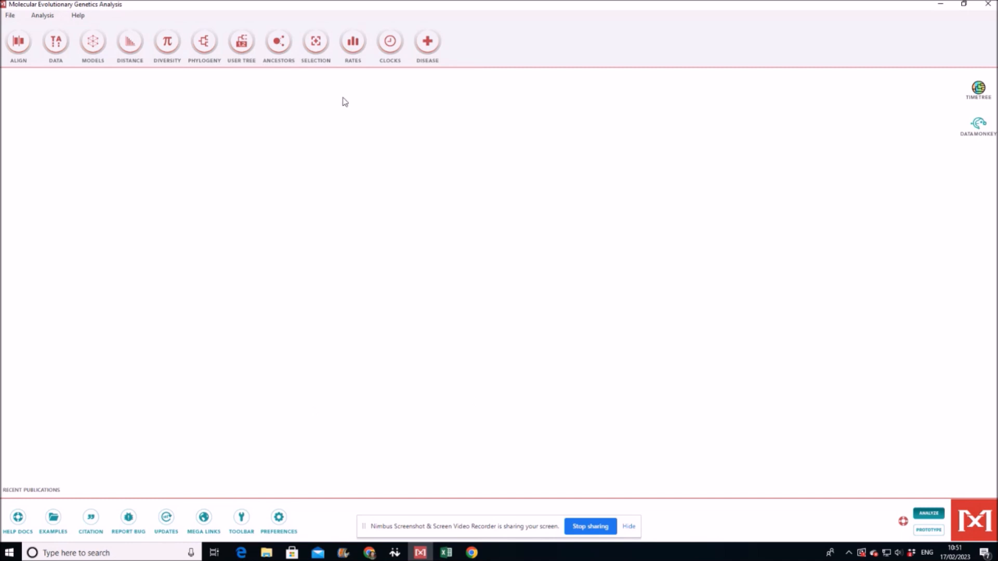
pyautogui.moveTo(572, 78)
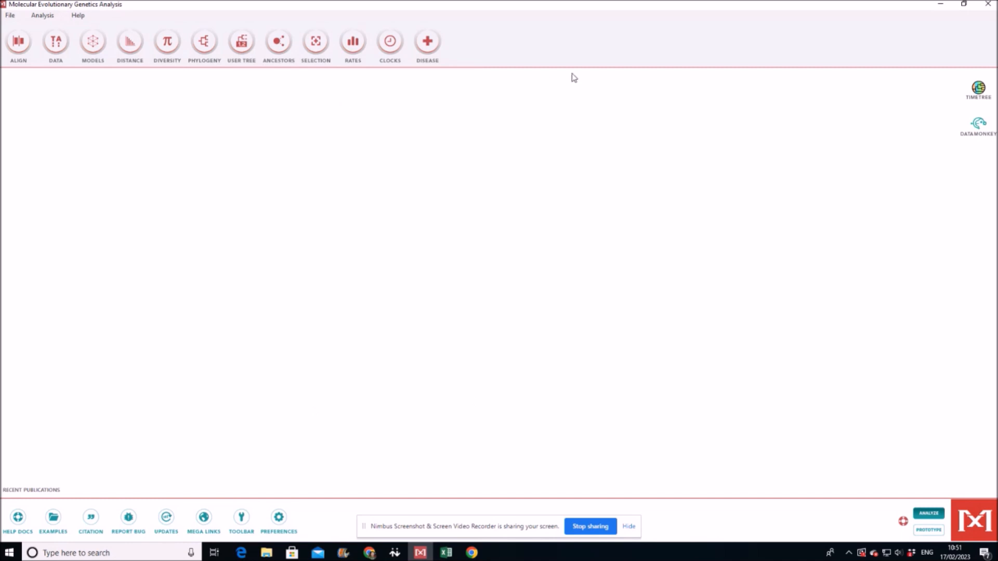
pyautogui.moveTo(267, 236)
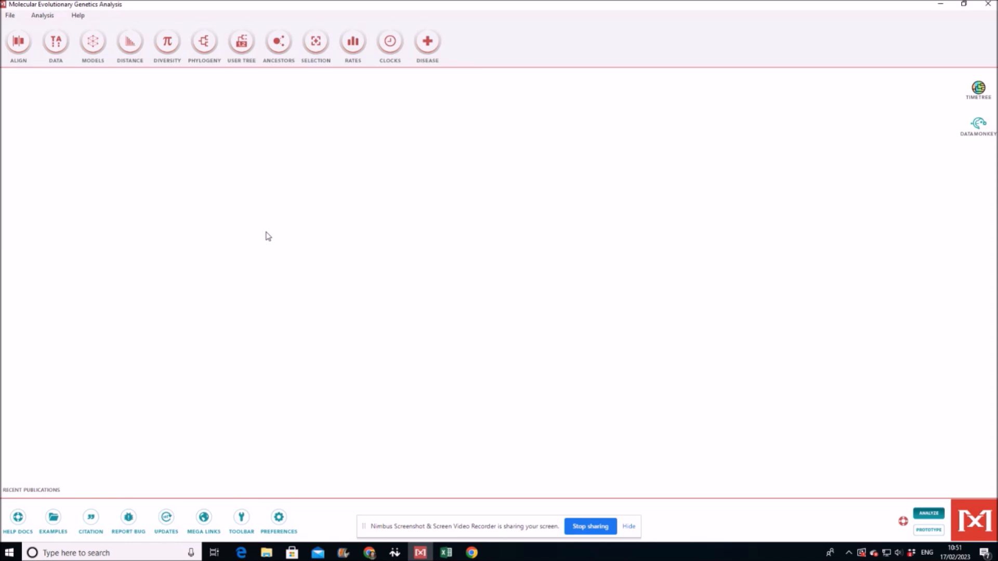
pyautogui.moveTo(231, 223)
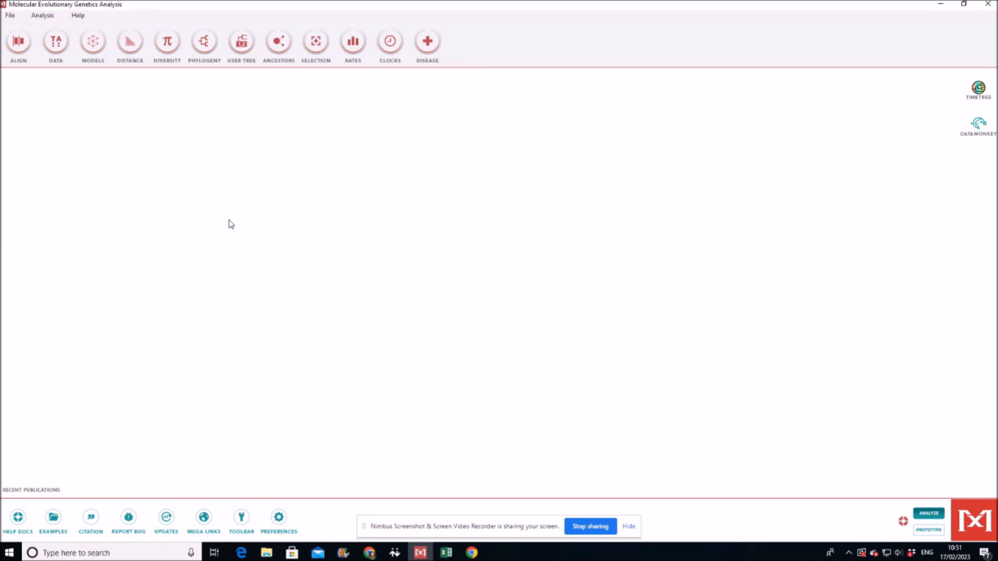
pyautogui.moveTo(229, 213)
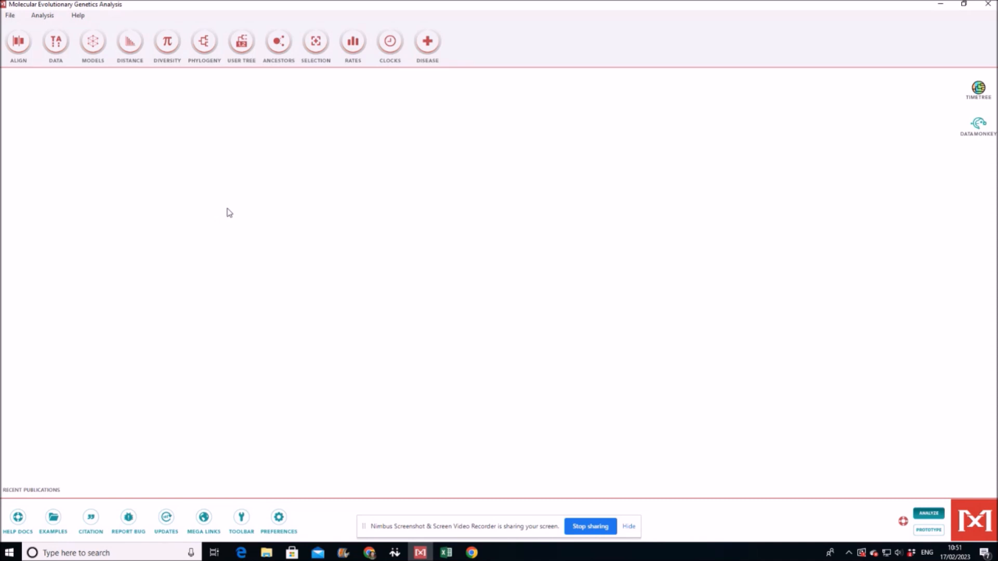
pyautogui.moveTo(18, 90)
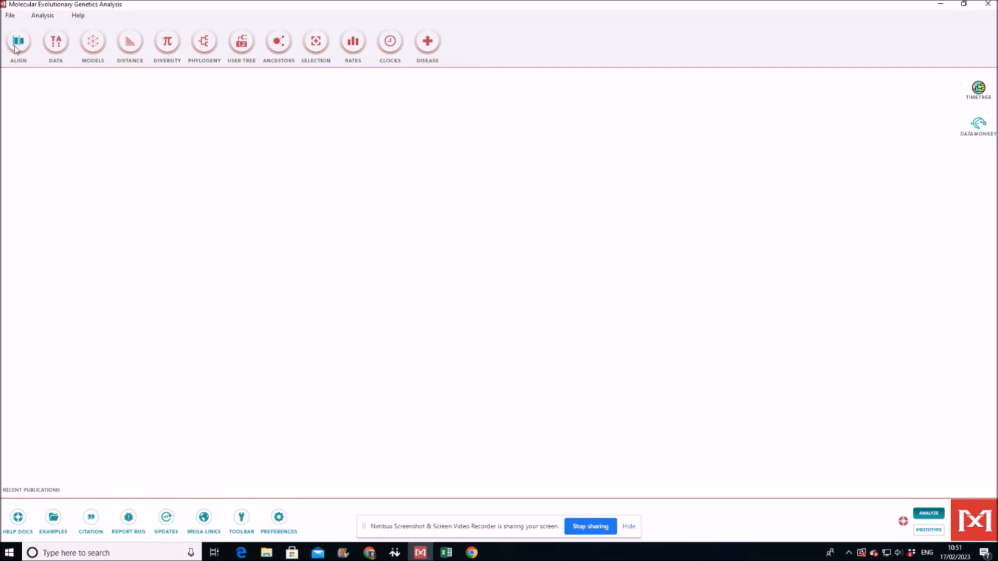
# Create a new, empty DNA alignment from Align > Edit/Build Alignment.
pyautogui.click(18, 42)
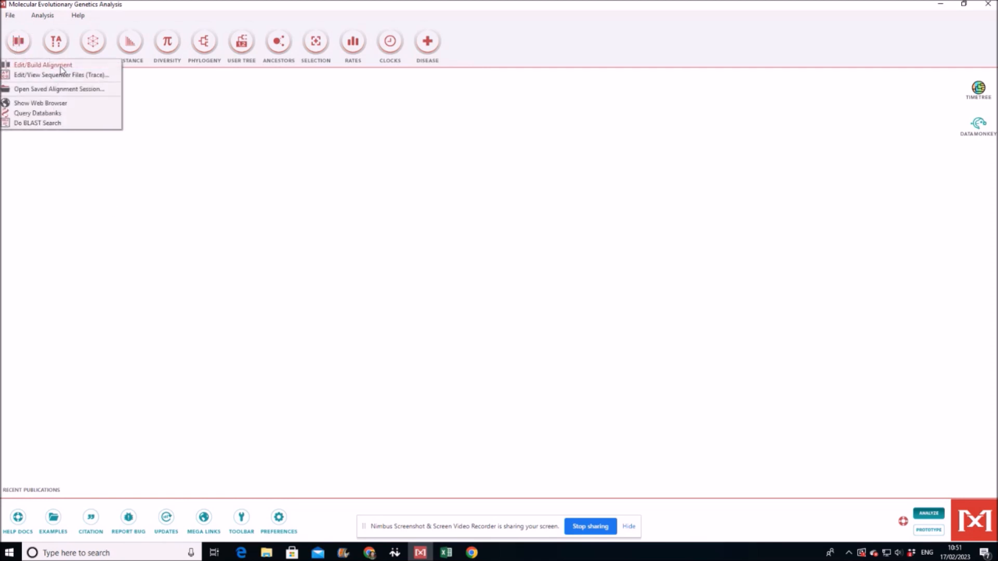
pyautogui.click(43, 64)
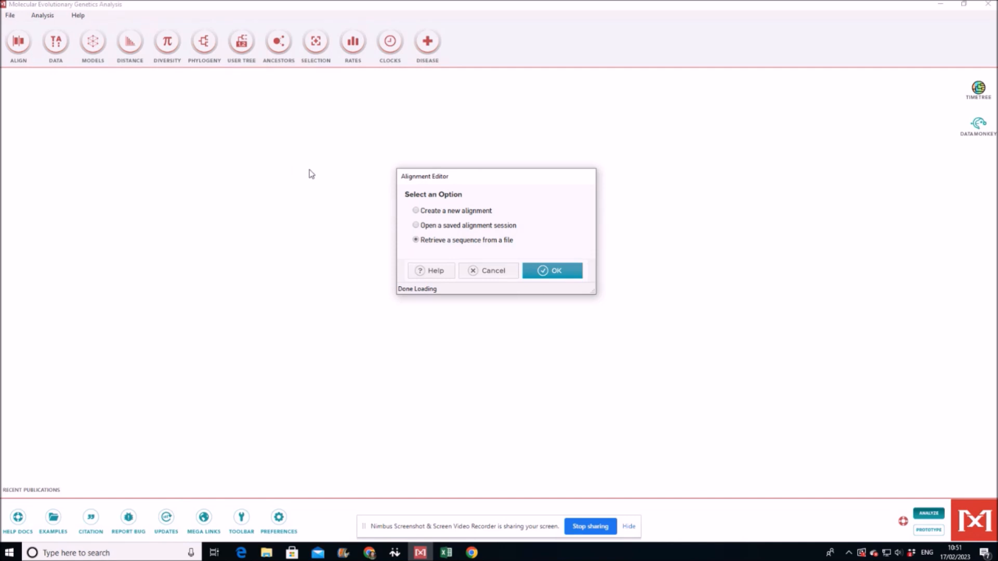
pyautogui.click(415, 210)
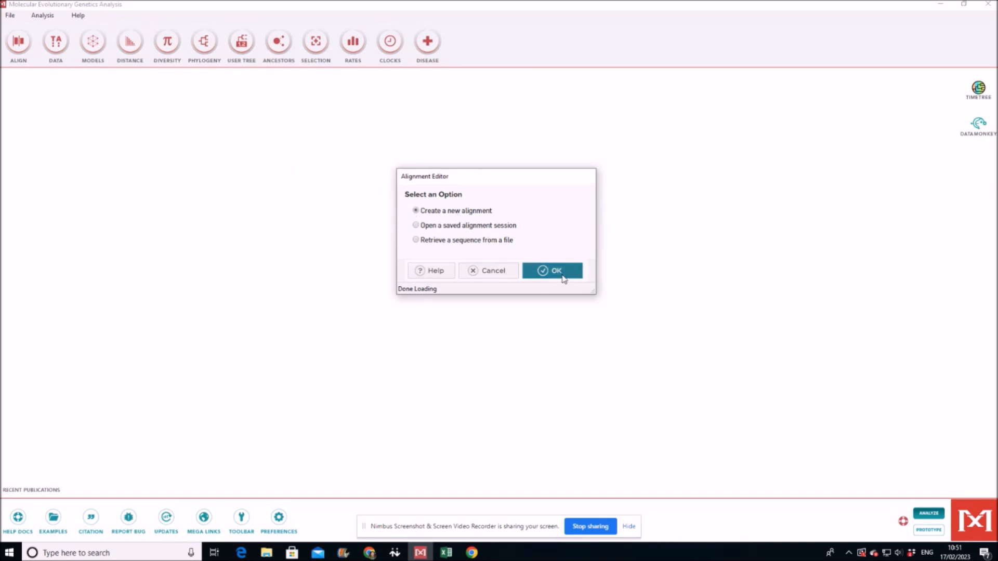
pyautogui.click(550, 270)
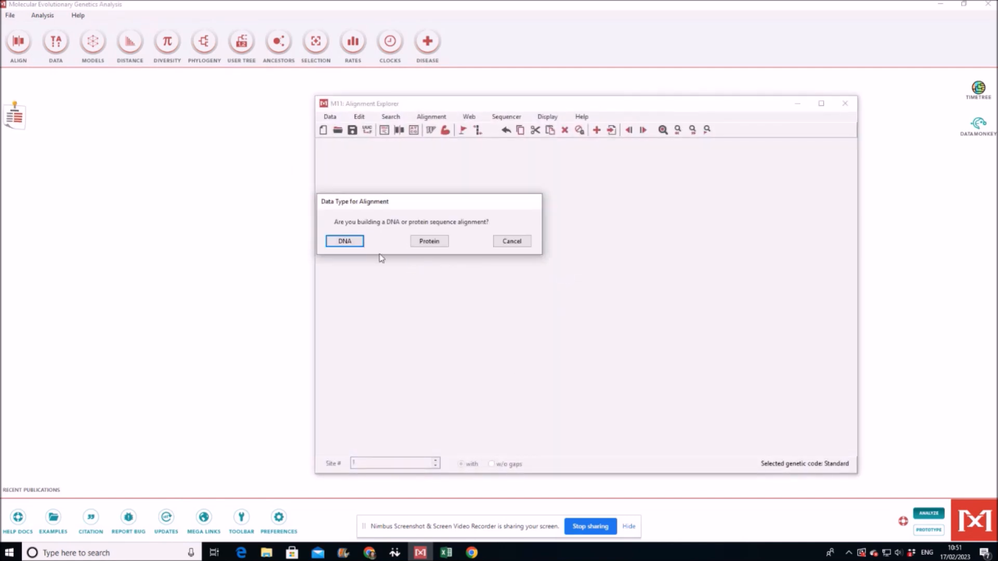
pyautogui.click(343, 241)
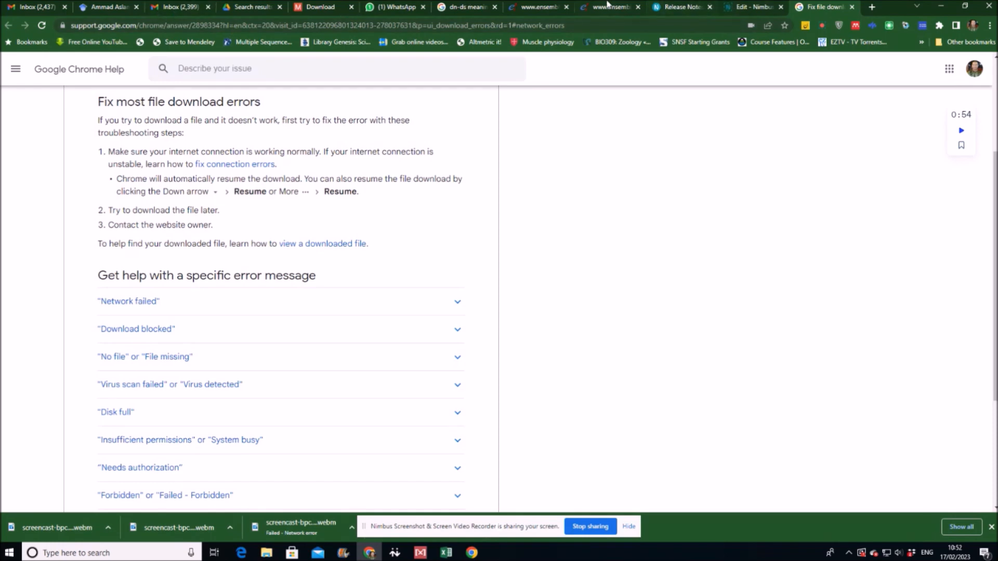
pyautogui.click(609, 6)
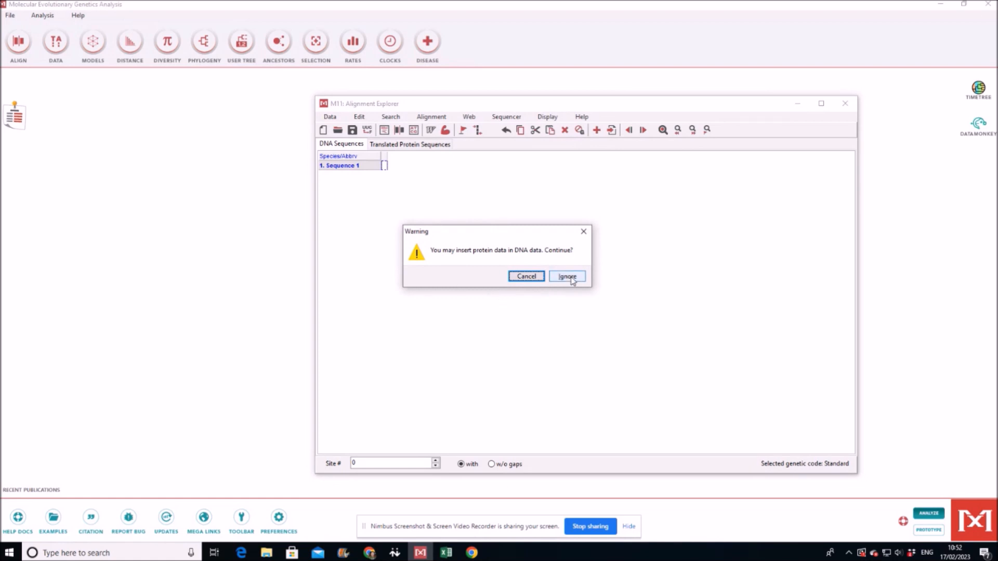
# Ignore the paste warning and delete the unavailable-sequence row, leaving eight gene sequences.
pyautogui.click(565, 275)
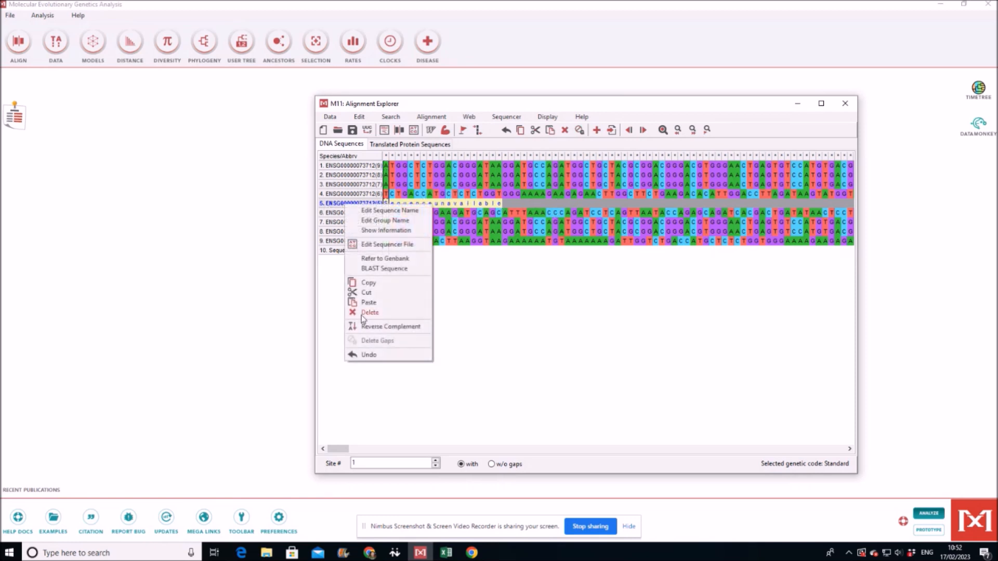
pyautogui.click(370, 312)
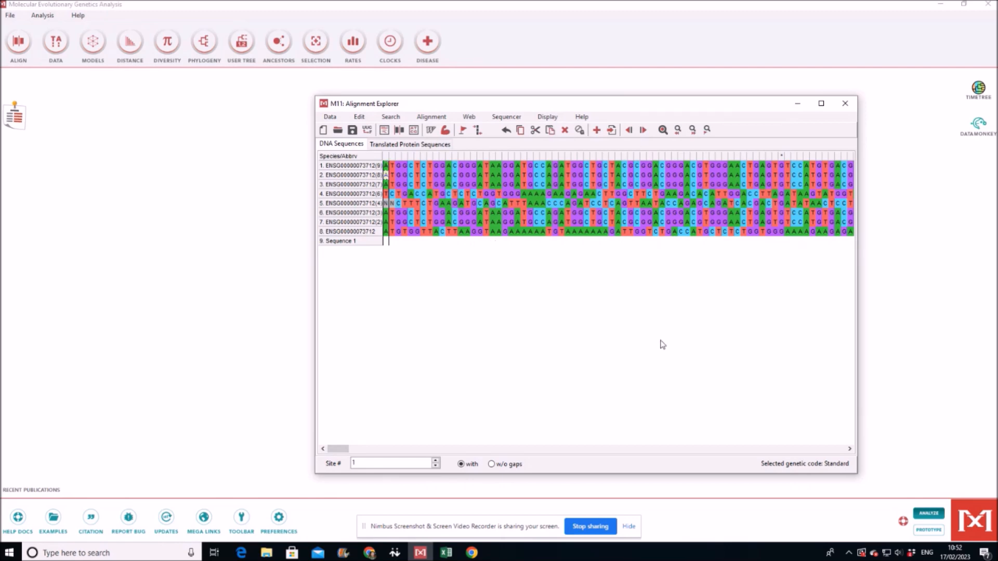
pyautogui.moveTo(764, 420)
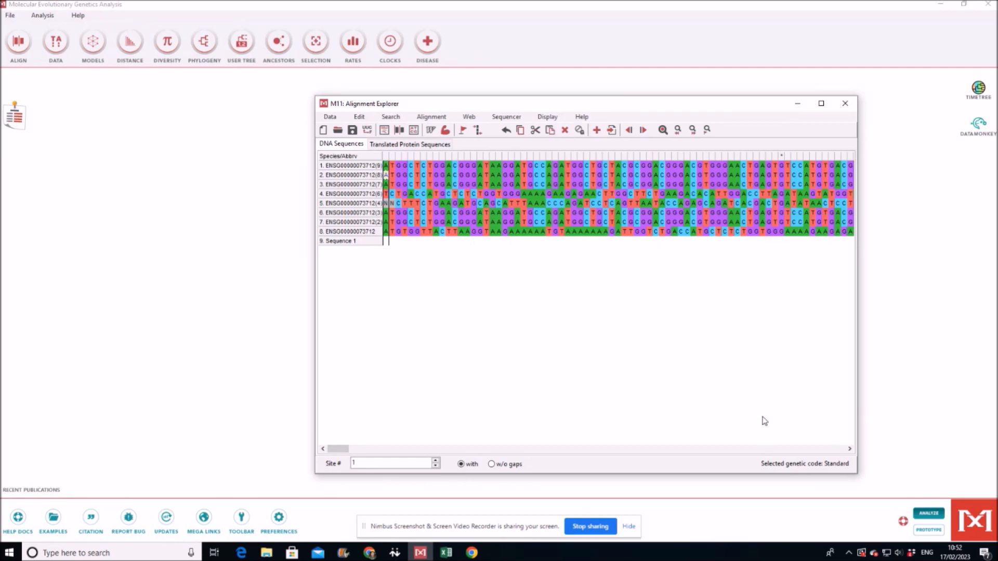
# Run a ClustalW codon alignment on all sequences, keeping existing gaps.
pyautogui.click(820, 103)
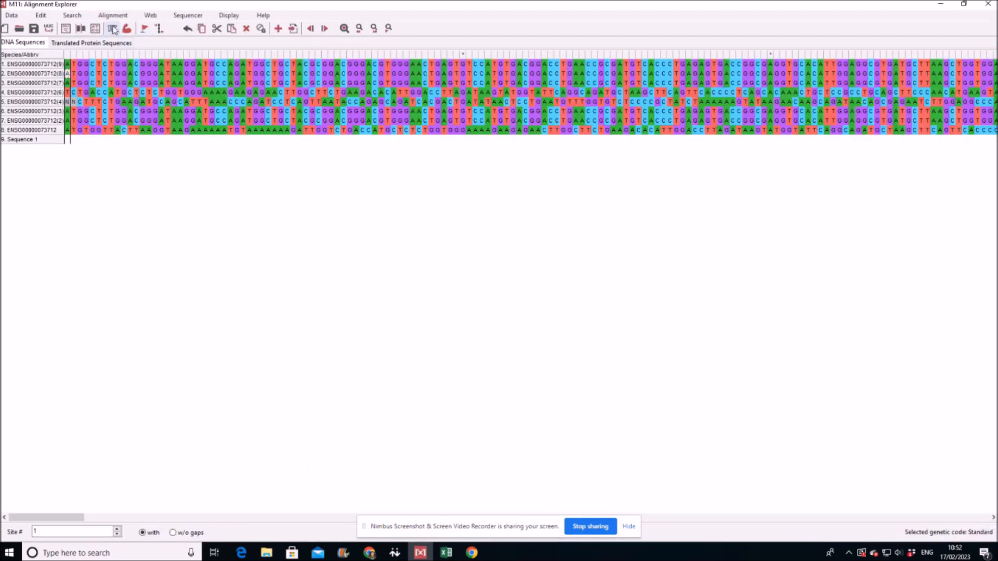
pyautogui.click(112, 28)
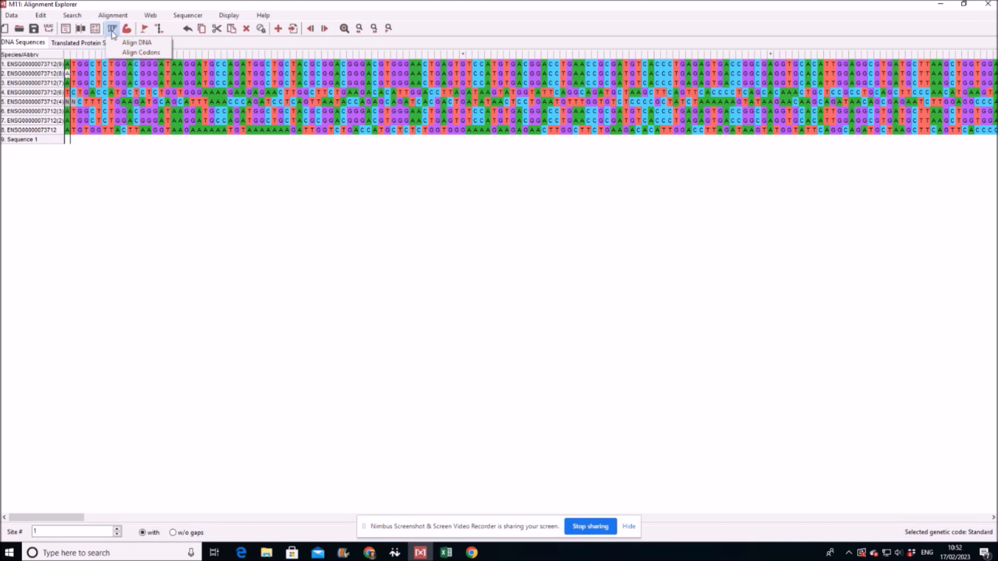
pyautogui.moveTo(141, 52)
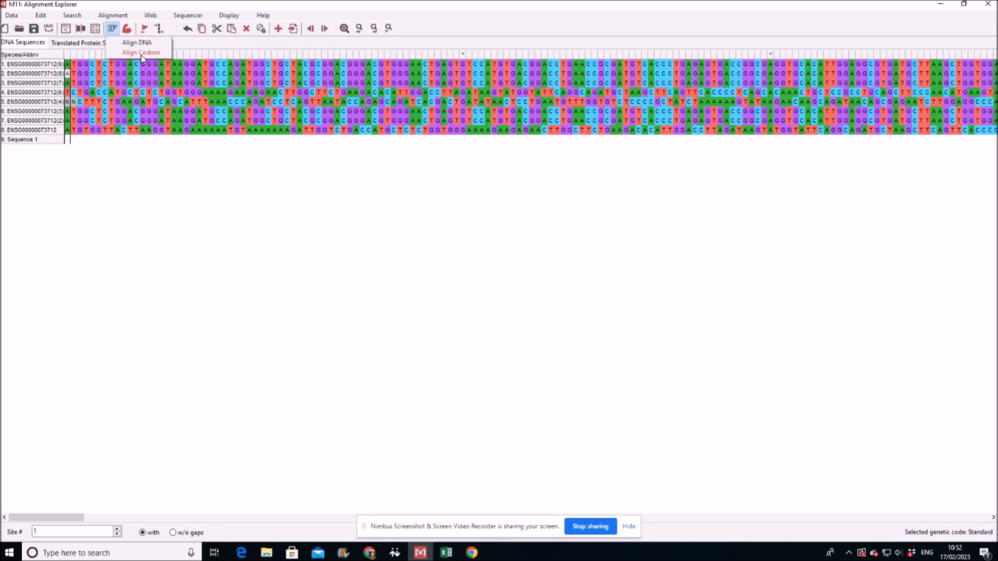
pyautogui.click(141, 52)
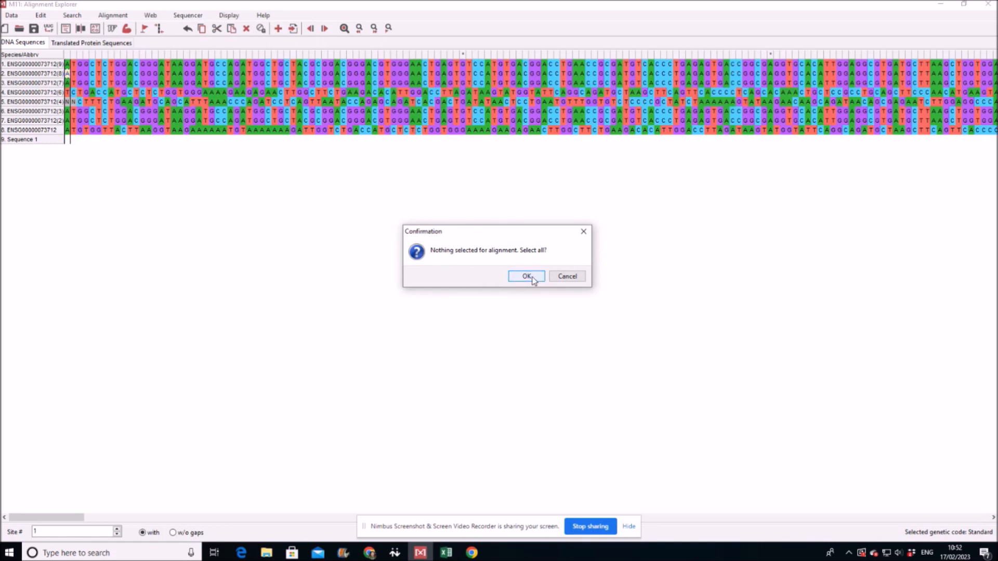
pyautogui.click(525, 276)
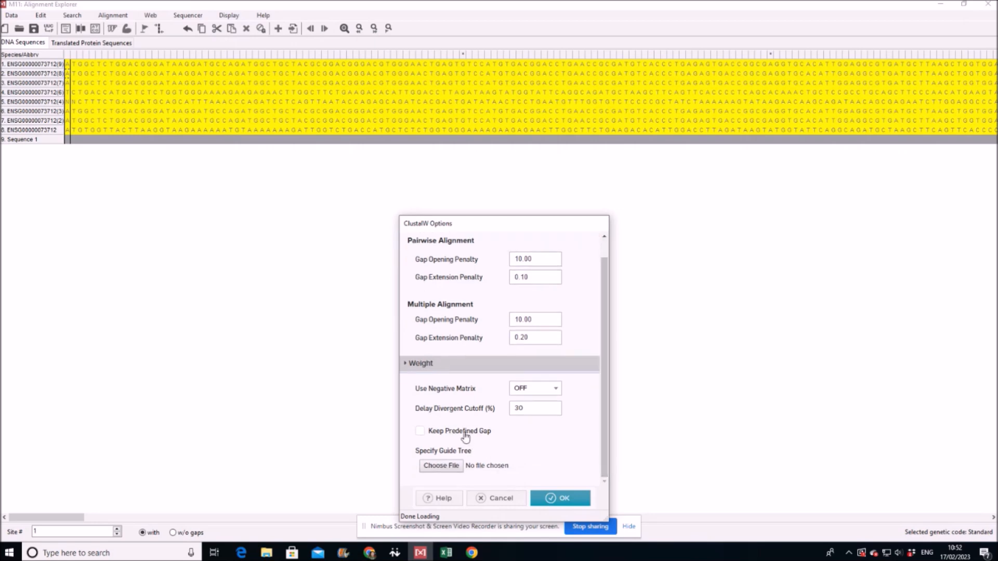
pyautogui.click(420, 430)
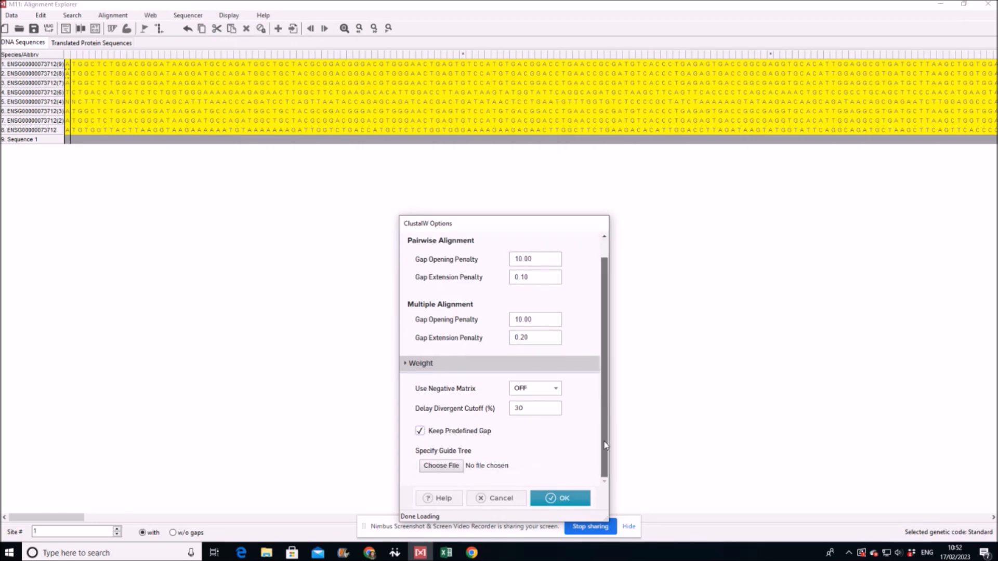
pyautogui.click(558, 498)
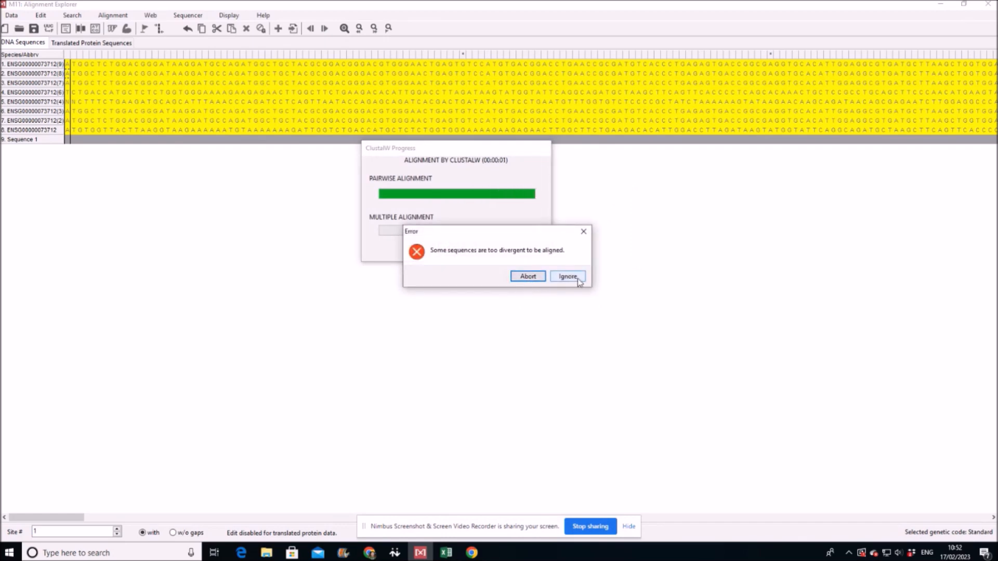
# Dismiss the alignment errors and confirm the data are protein-coding nucleotide sequences.
pyautogui.click(566, 276)
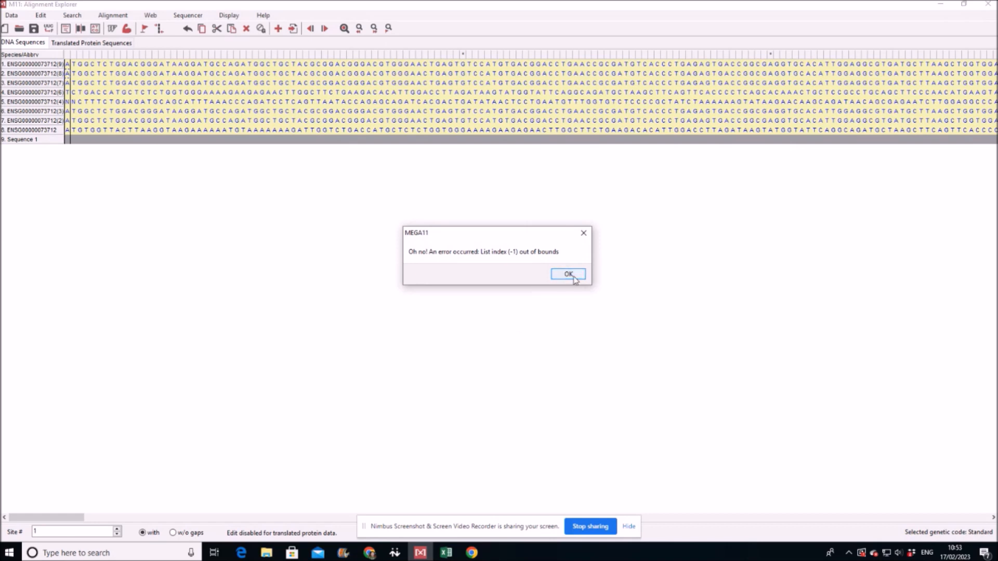
pyautogui.click(11, 15)
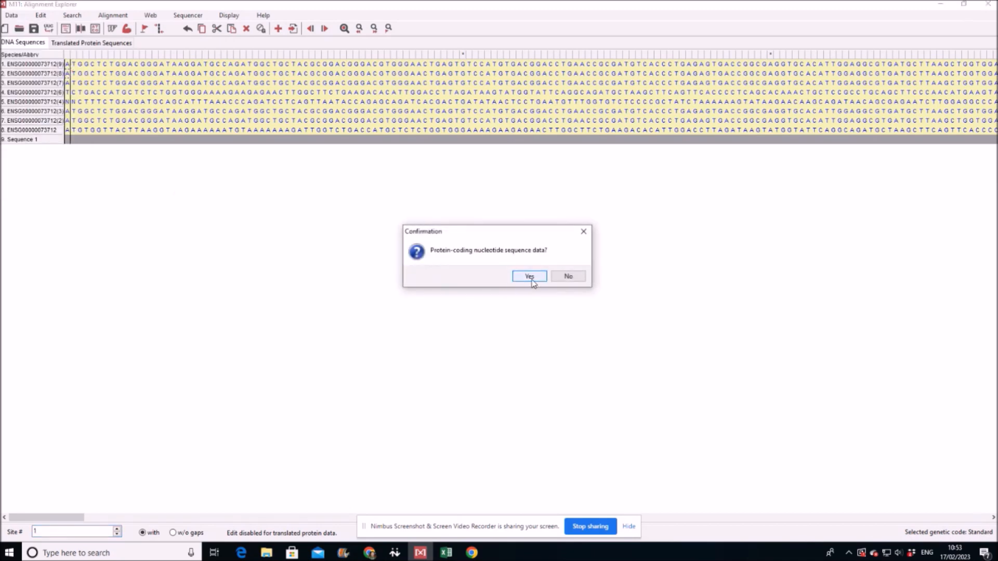
pyautogui.click(529, 276)
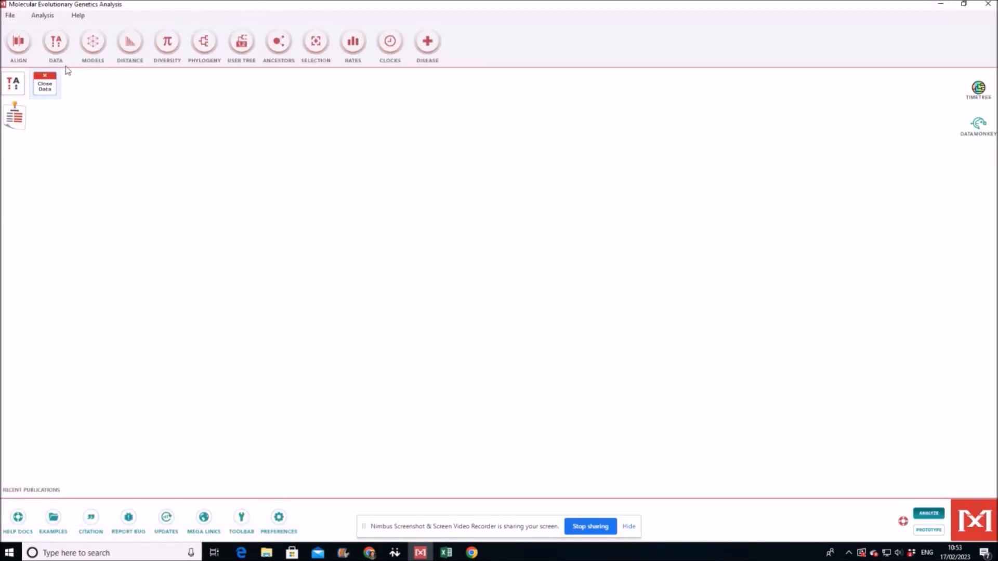
# Compute pairwise distances on active data: bootstrap variance, 1000 replications, Difference (n - s).
pyautogui.click(129, 40)
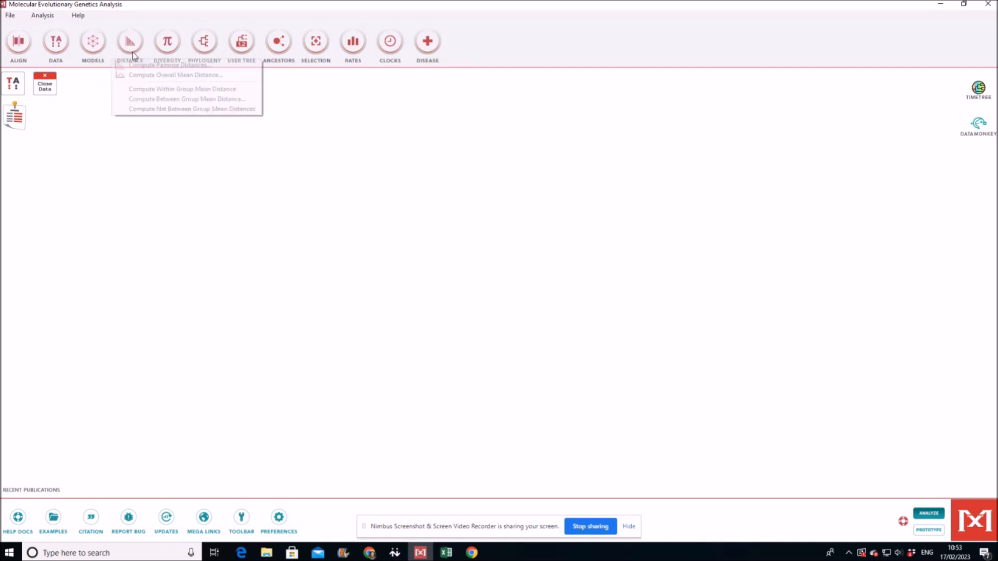
pyautogui.click(170, 65)
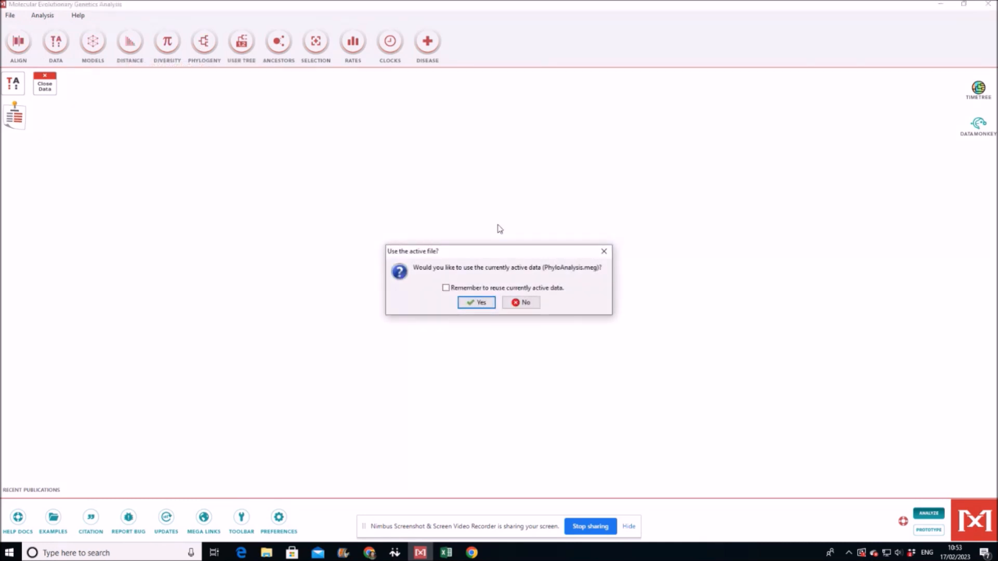
pyautogui.moveTo(537, 276)
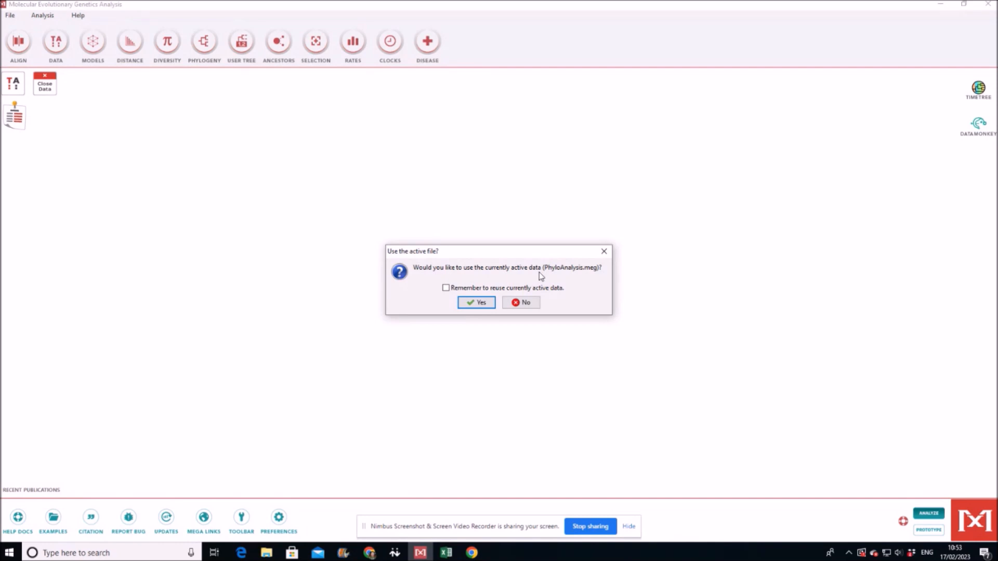
pyautogui.click(476, 302)
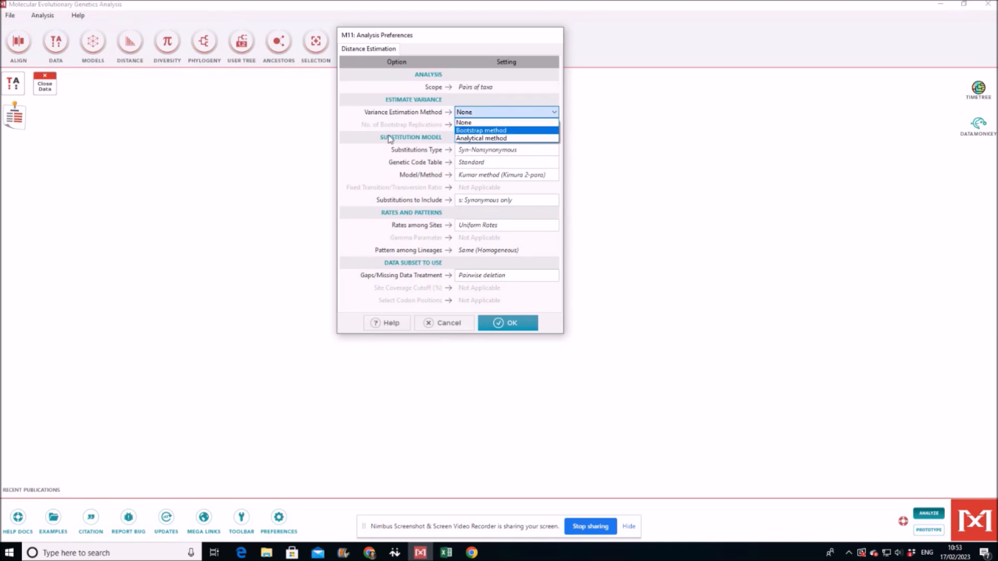
pyautogui.click(480, 130)
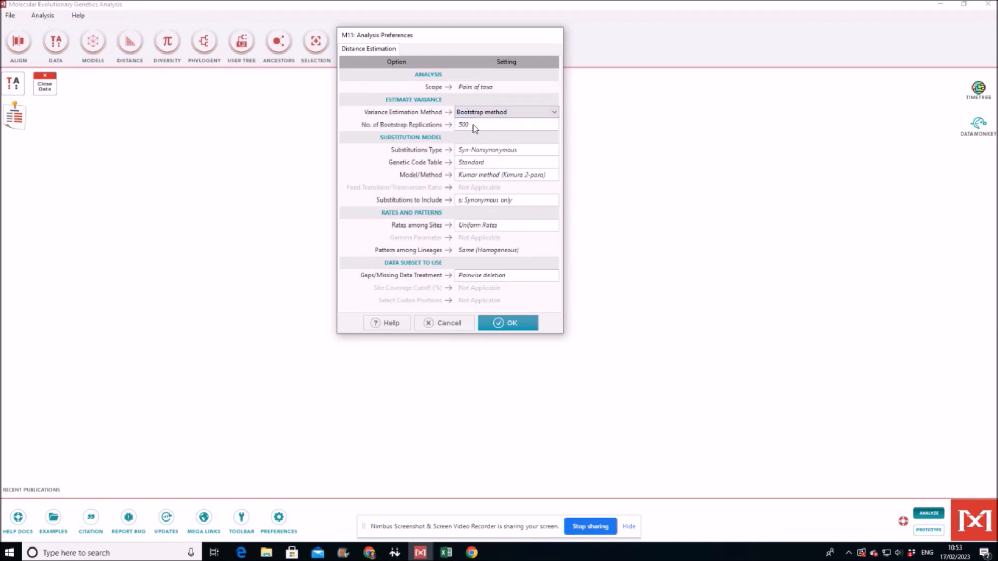
pyautogui.click(497, 124)
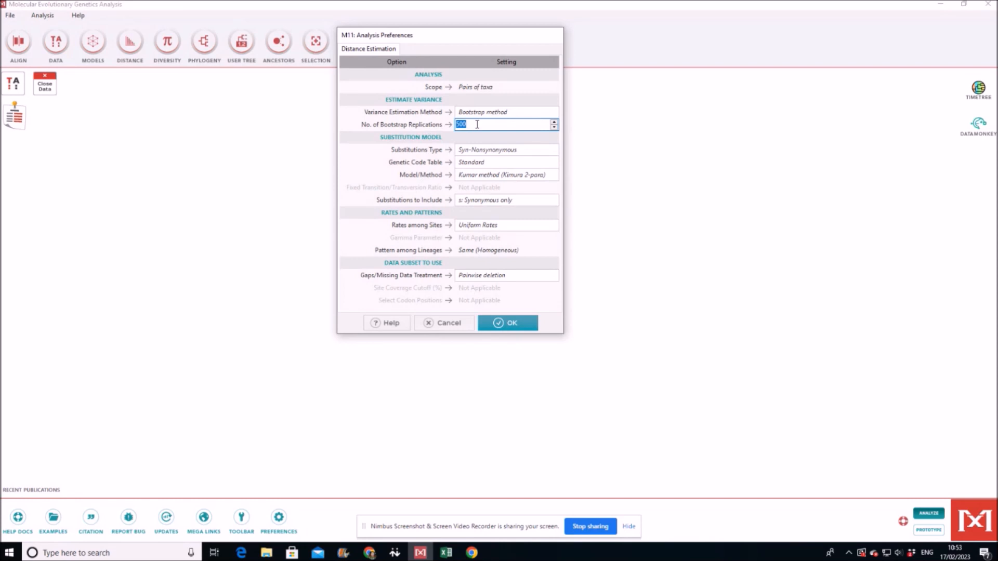
pyautogui.write('1000')
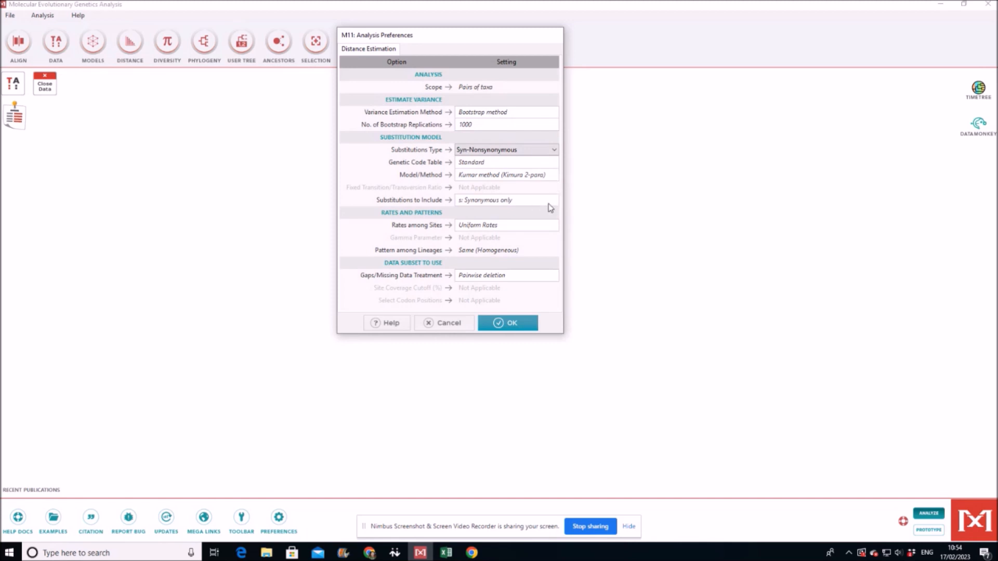
pyautogui.click(506, 200)
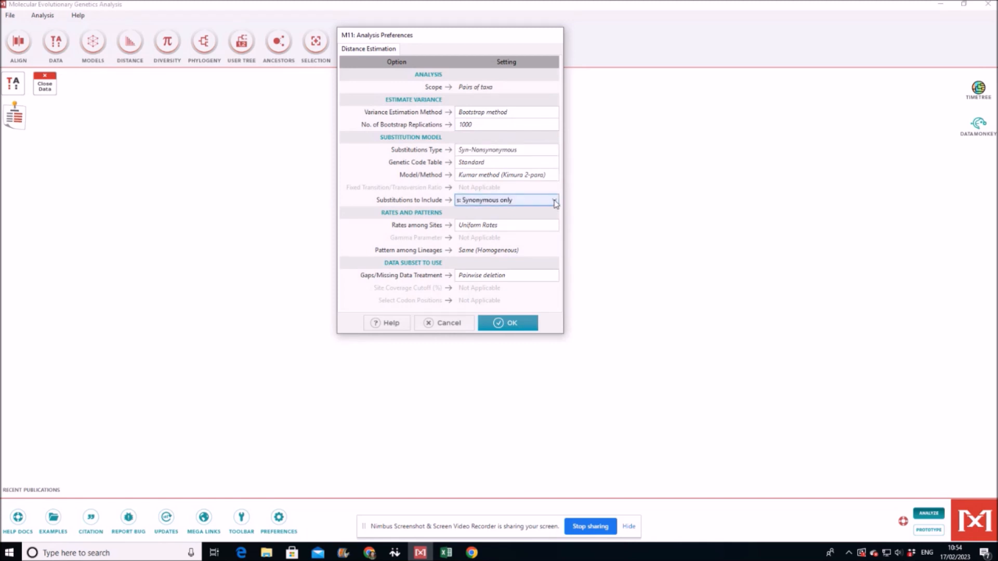
pyautogui.click(553, 199)
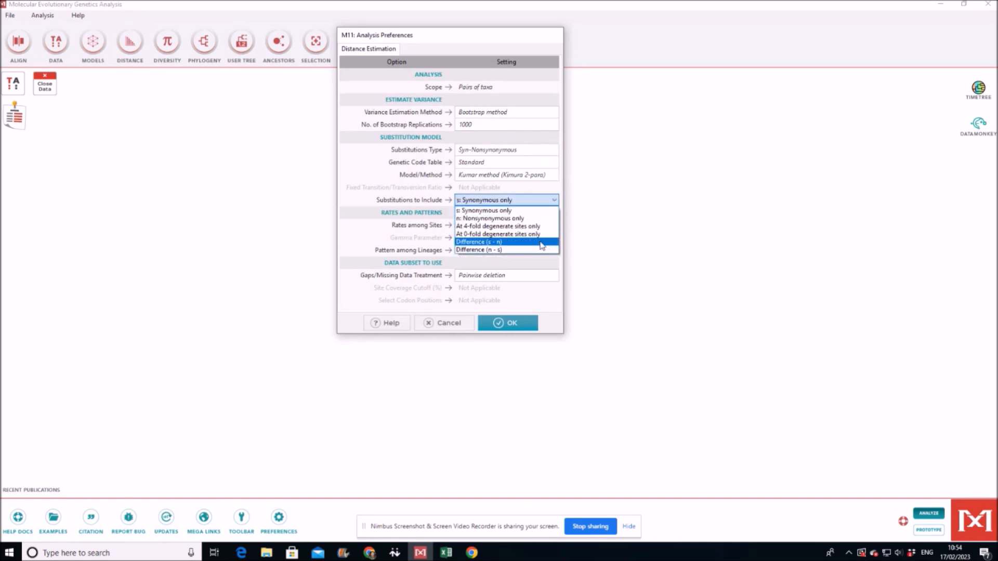
pyautogui.click(478, 250)
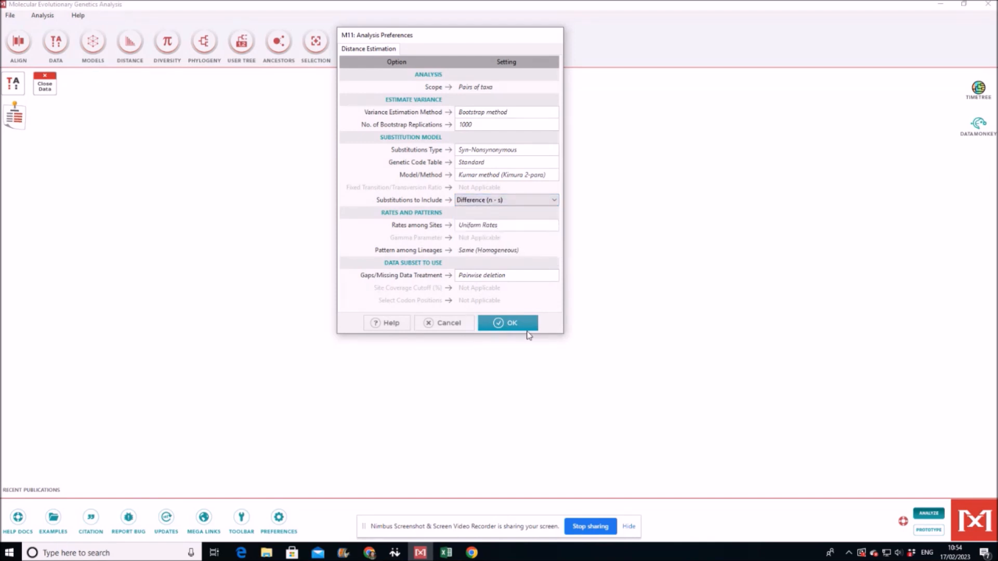
pyautogui.moveTo(508, 322)
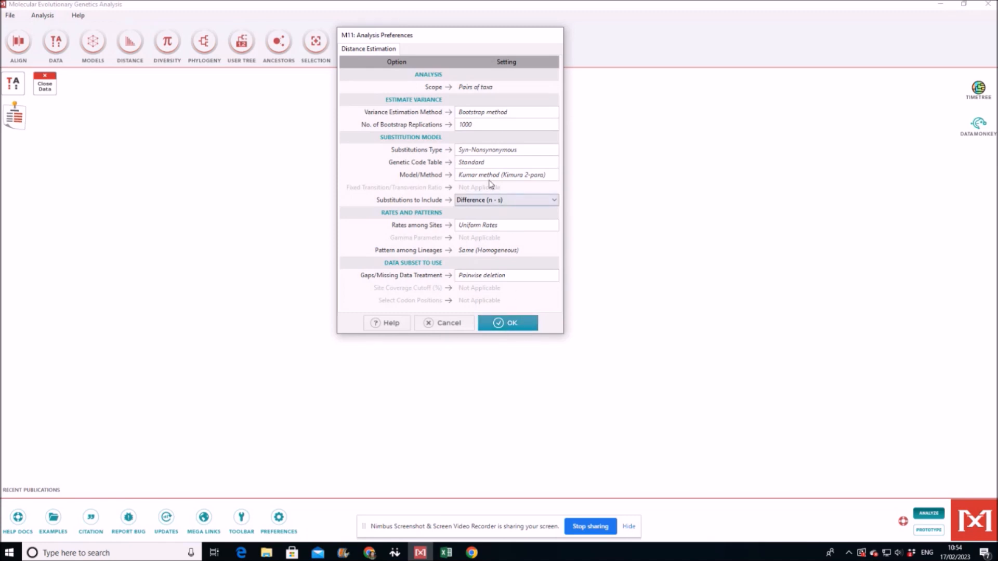
pyautogui.moveTo(549, 187)
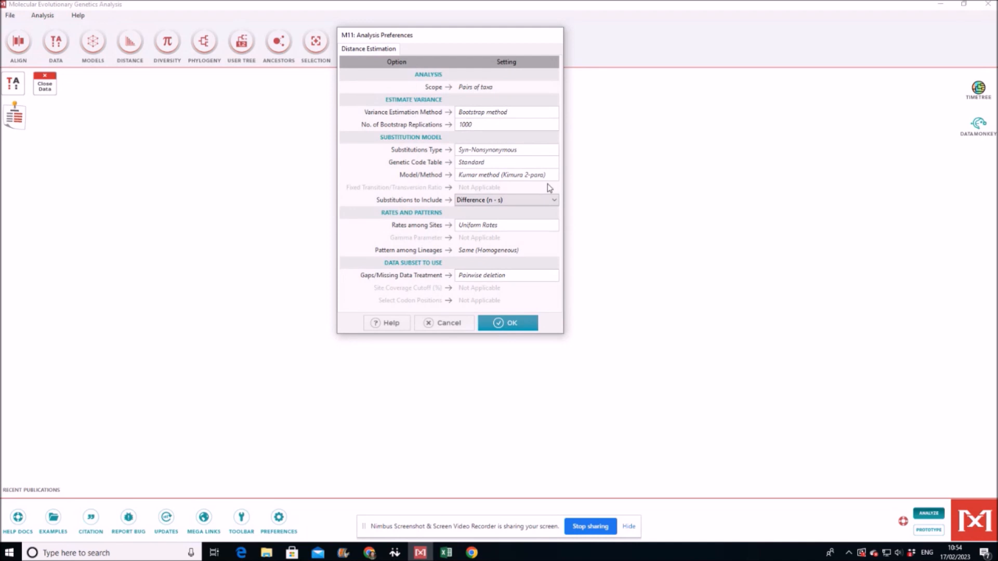
pyautogui.click(507, 323)
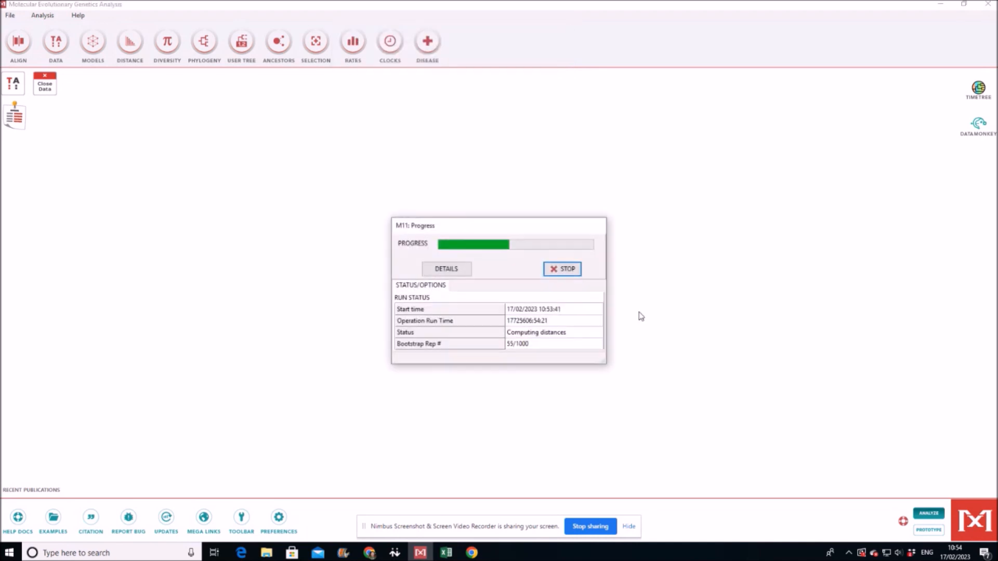
pyautogui.moveTo(767, 307)
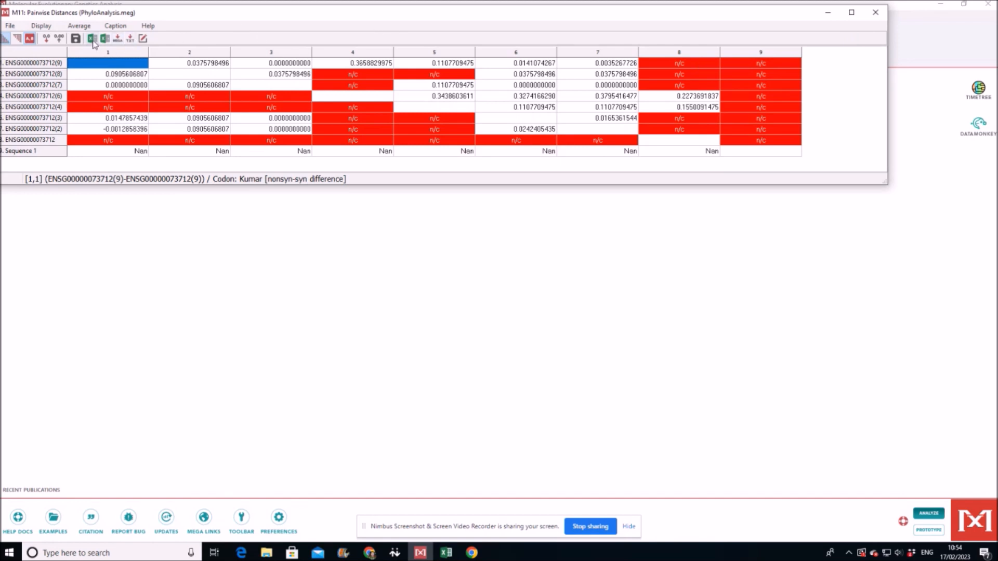
pyautogui.moveTo(91, 37)
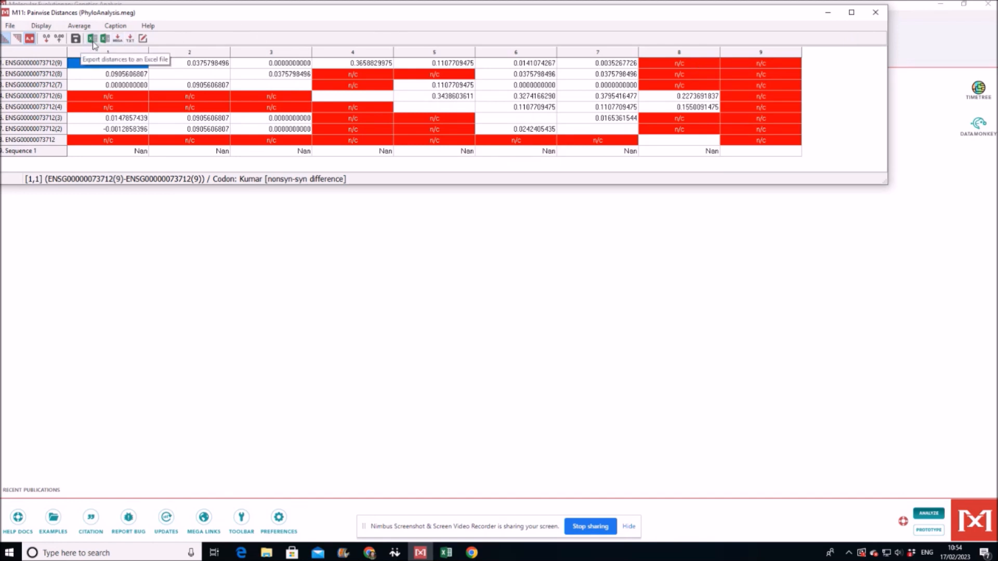
# Export the finished distance matrix to Excel with Column export type.
pyautogui.click(91, 38)
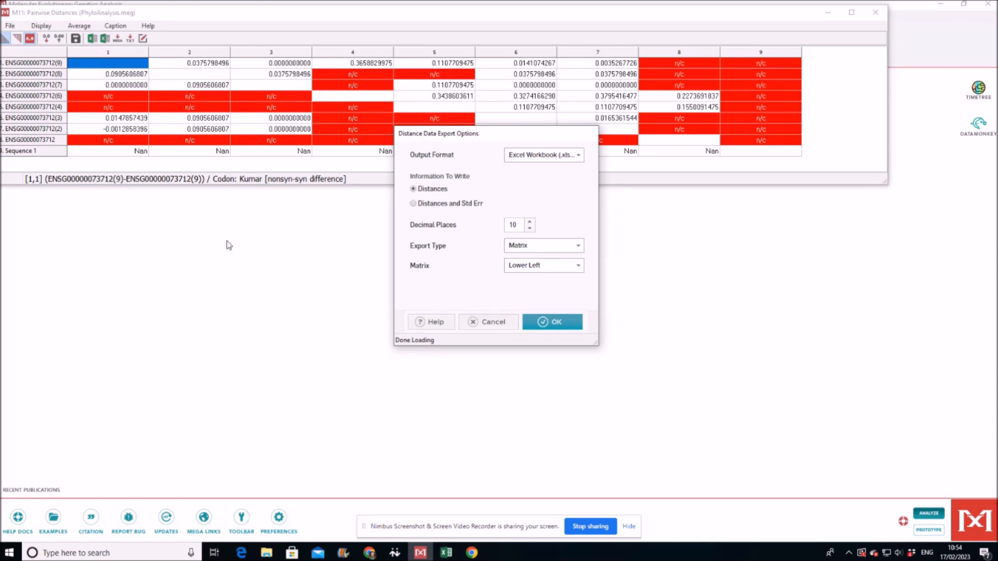
pyautogui.moveTo(582, 248)
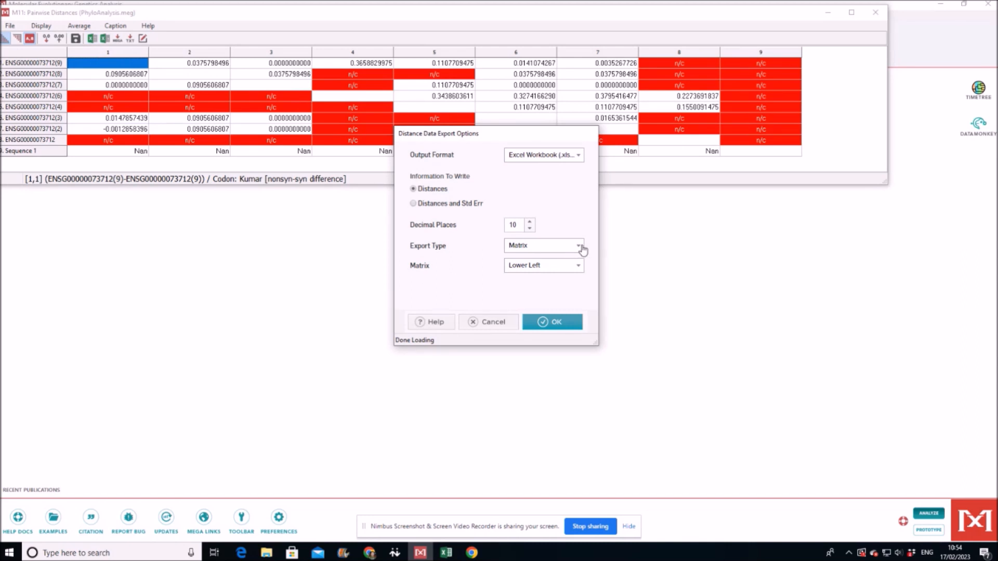
pyautogui.click(542, 245)
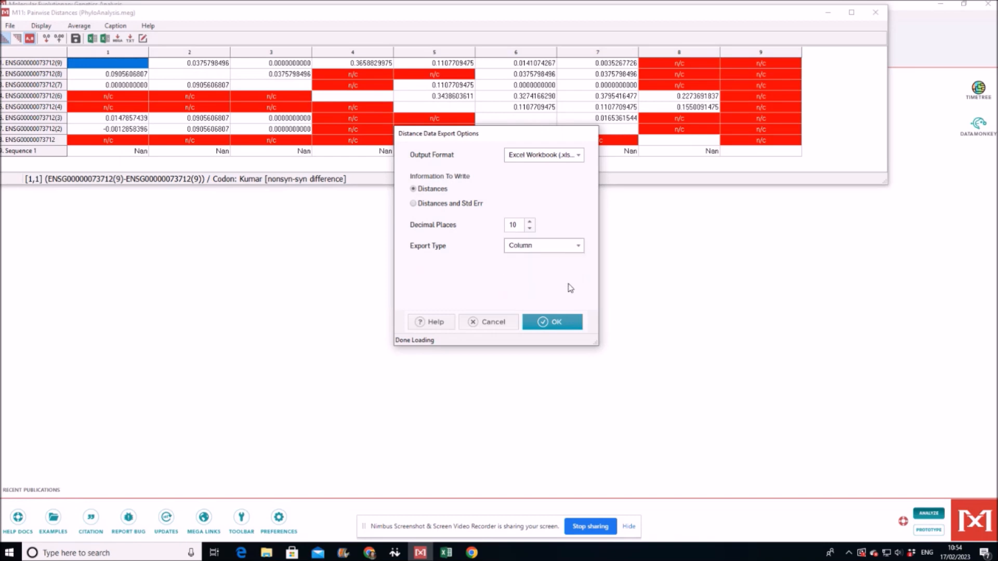
pyautogui.click(551, 321)
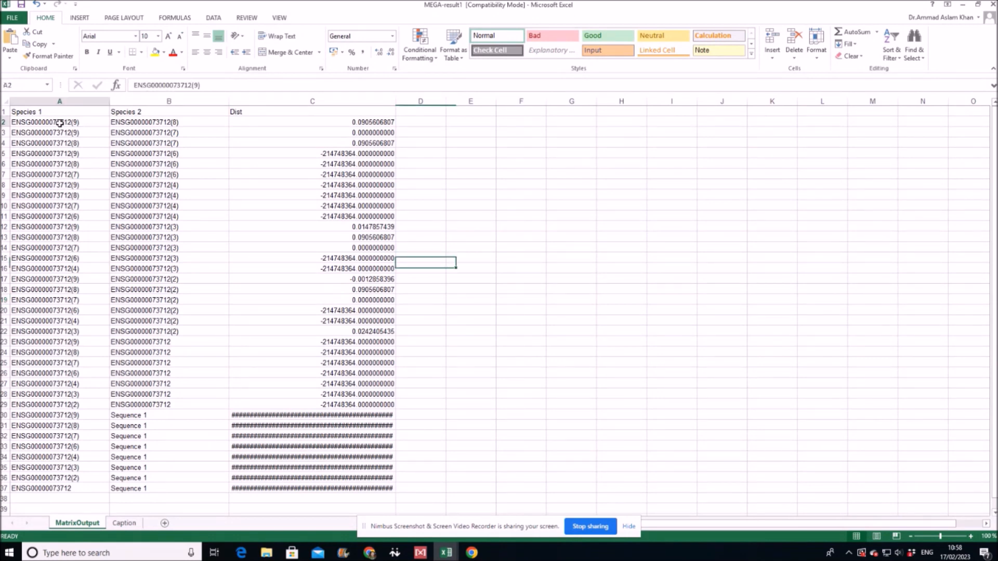
# Check the Species 1, Species 2 and Dist columns in the exported MEGA-result1 workbook.
pyautogui.click(59, 122)
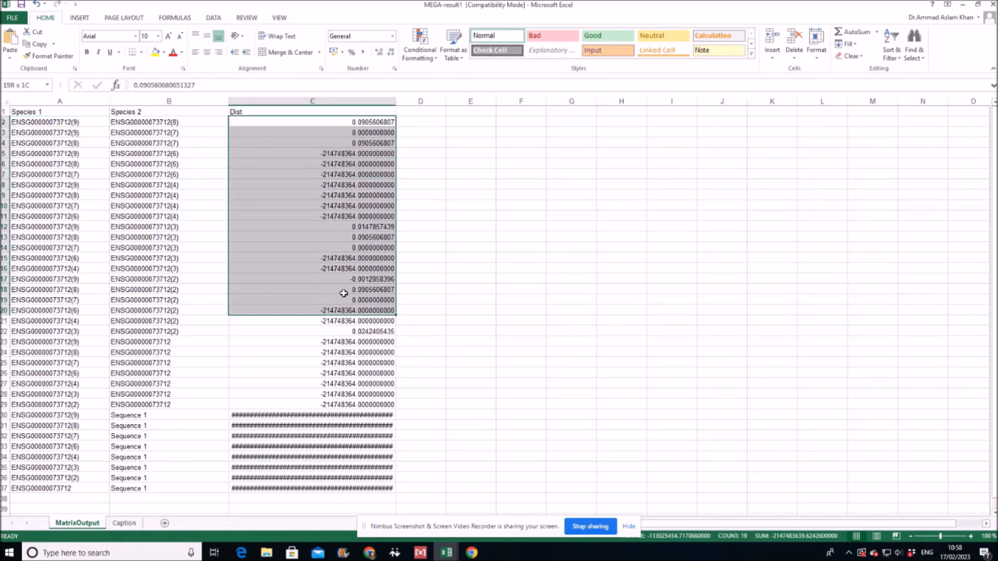
pyautogui.click(312, 122)
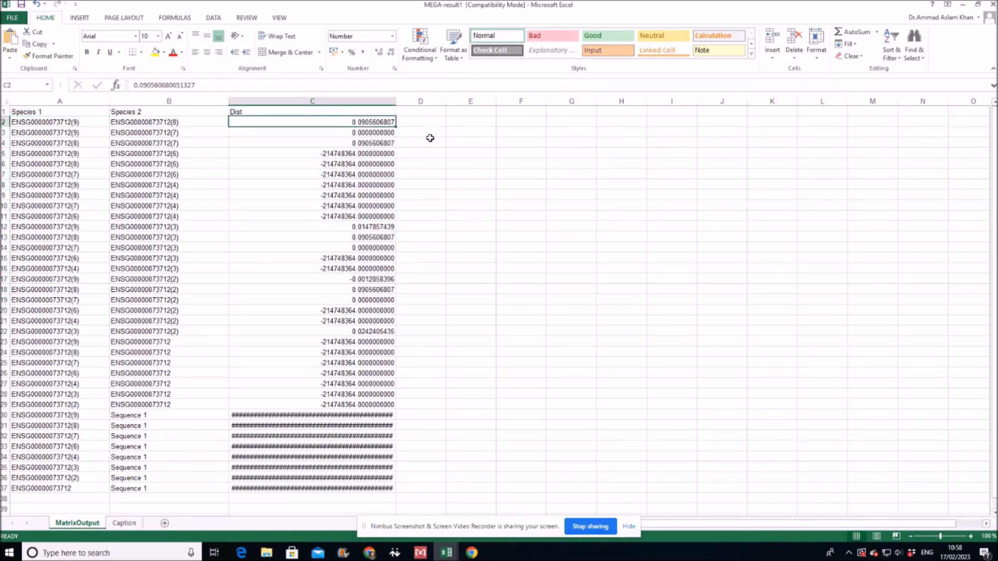